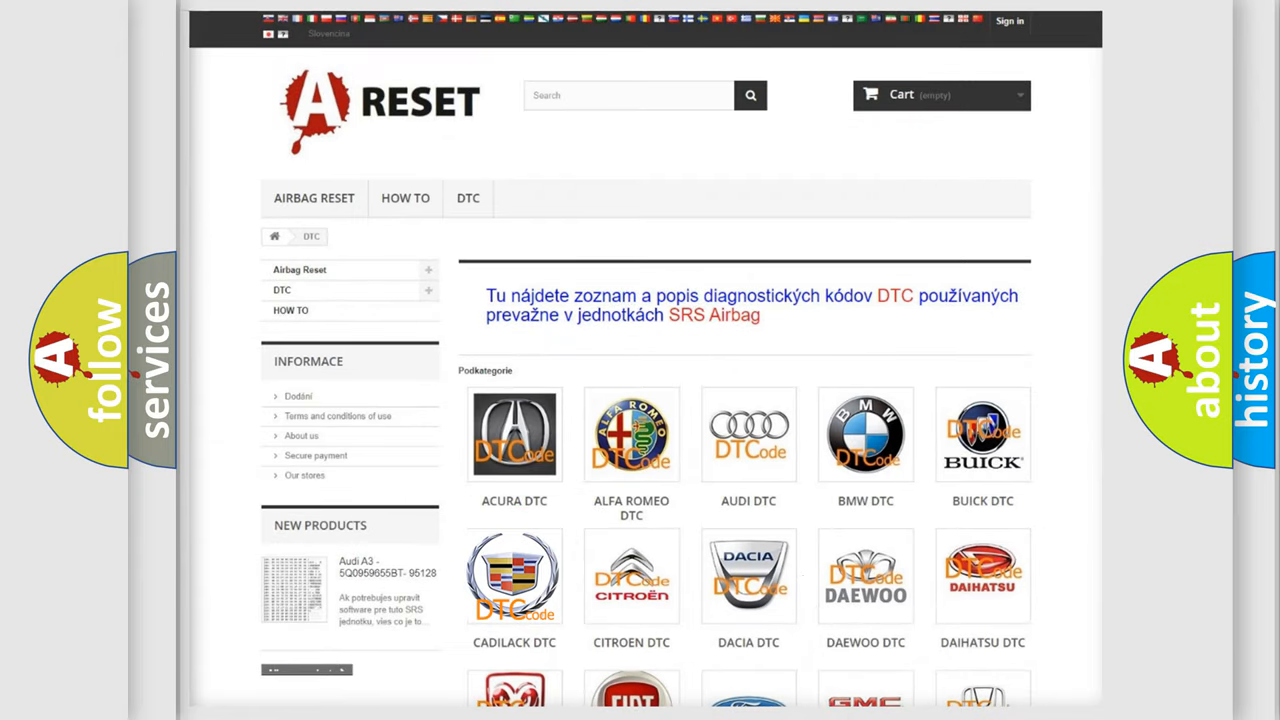
# - Open the CADILACK DTC tile to show Cadillac airbag codes like B0012 and B0013
pyautogui.click(514, 575)
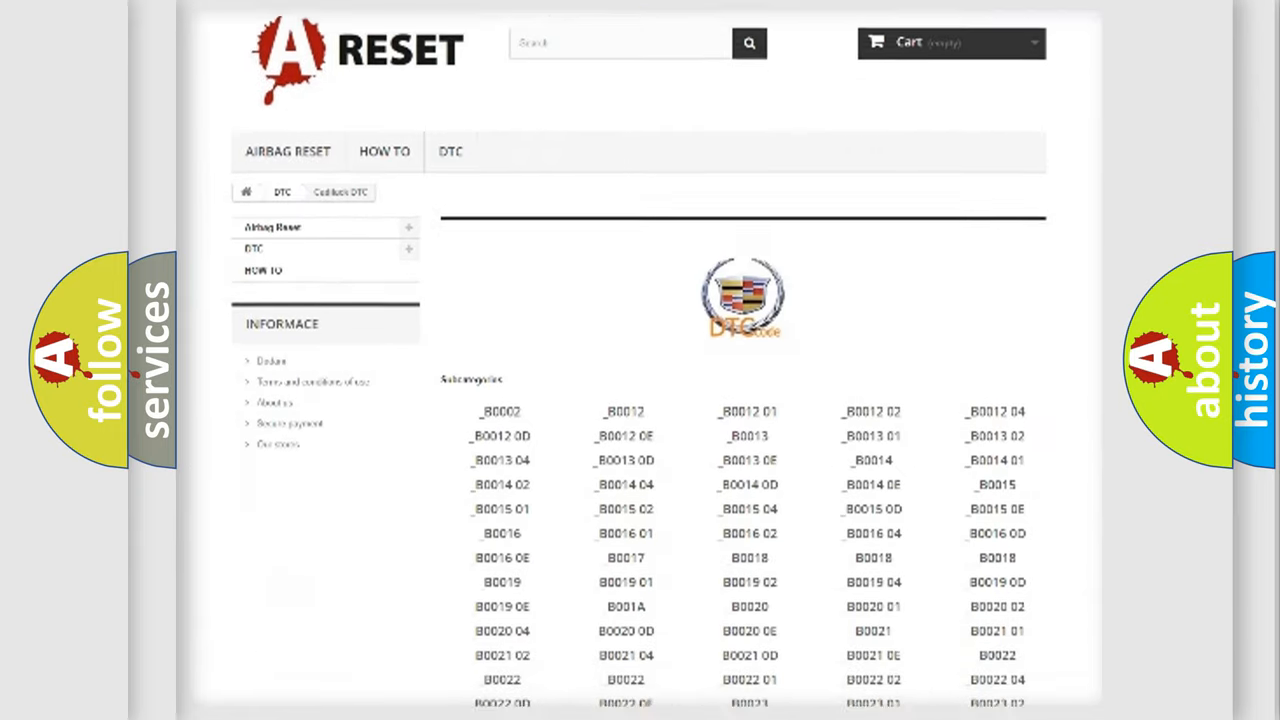